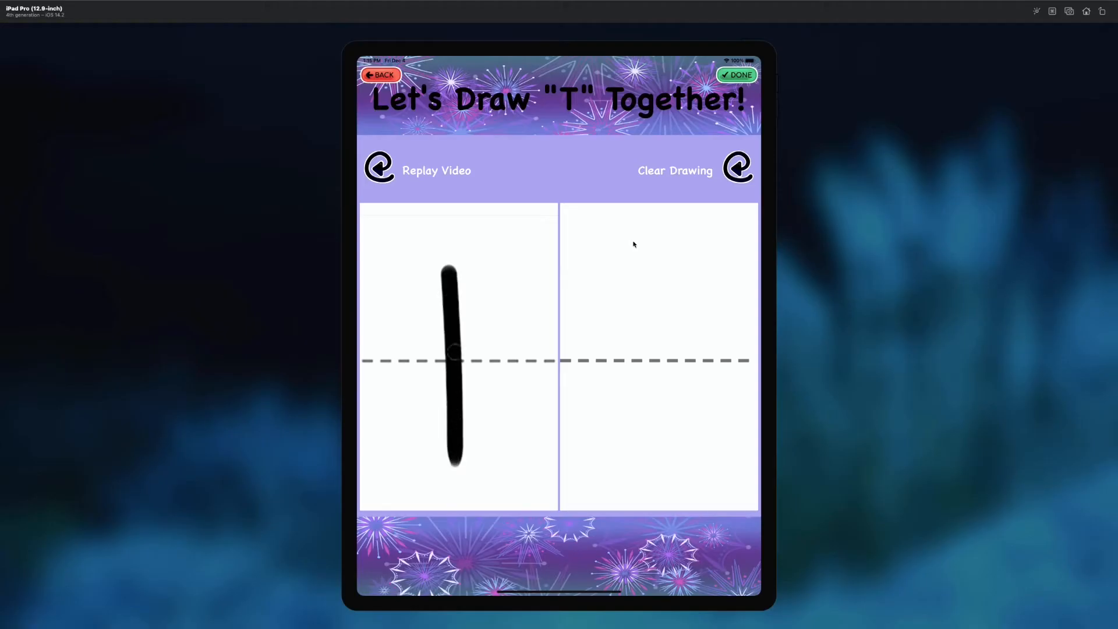
Stroke a purple vertical stem then a top bar across it, forming a T beside the black model
left_click_drag(649, 259, 649, 457)
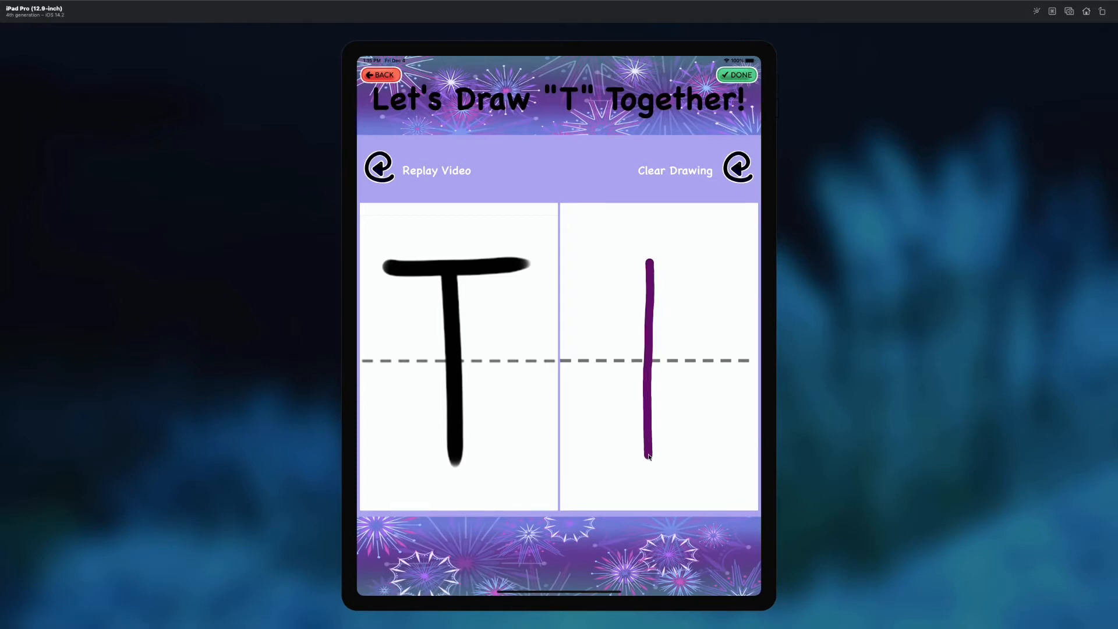
left_click_drag(570, 259, 727, 259)
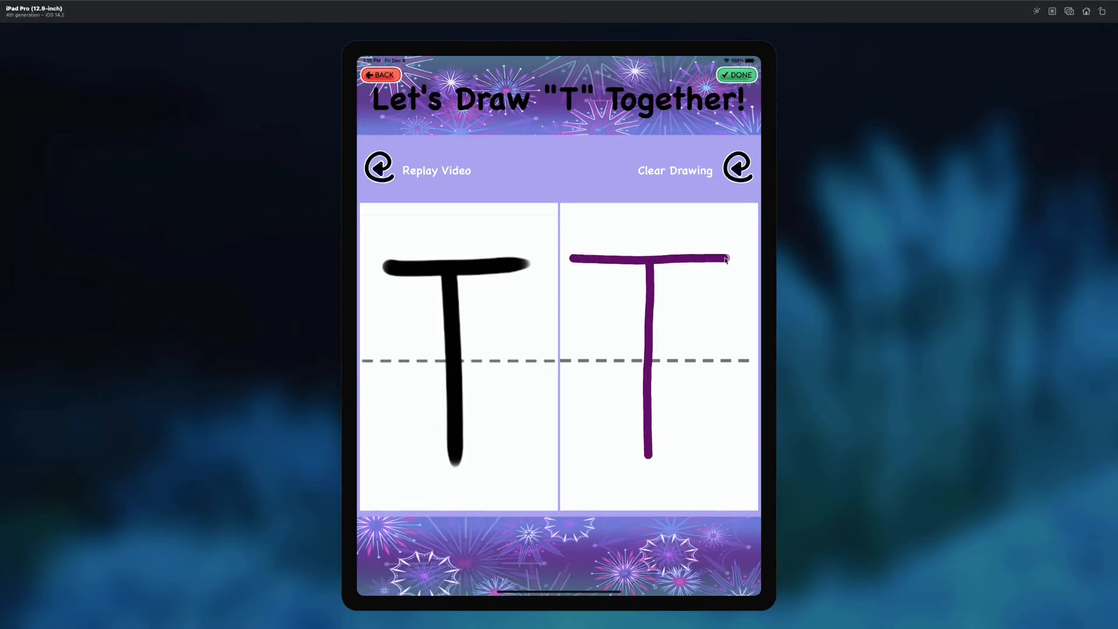